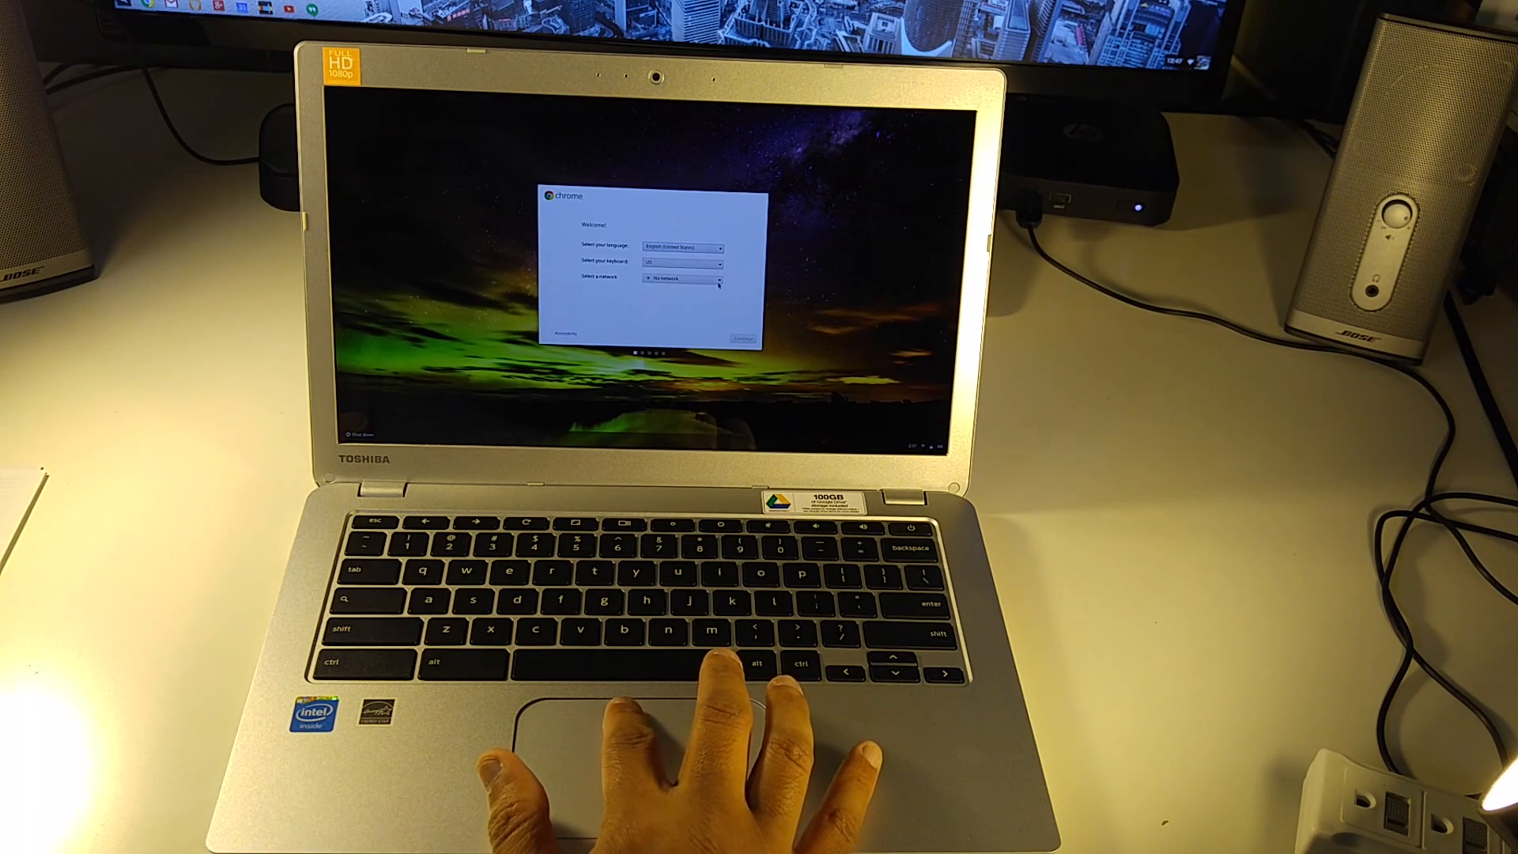
- Connect to the home wireless network from the network list and continue setup
{"action": "left_click", "coordinate": [683, 278]}
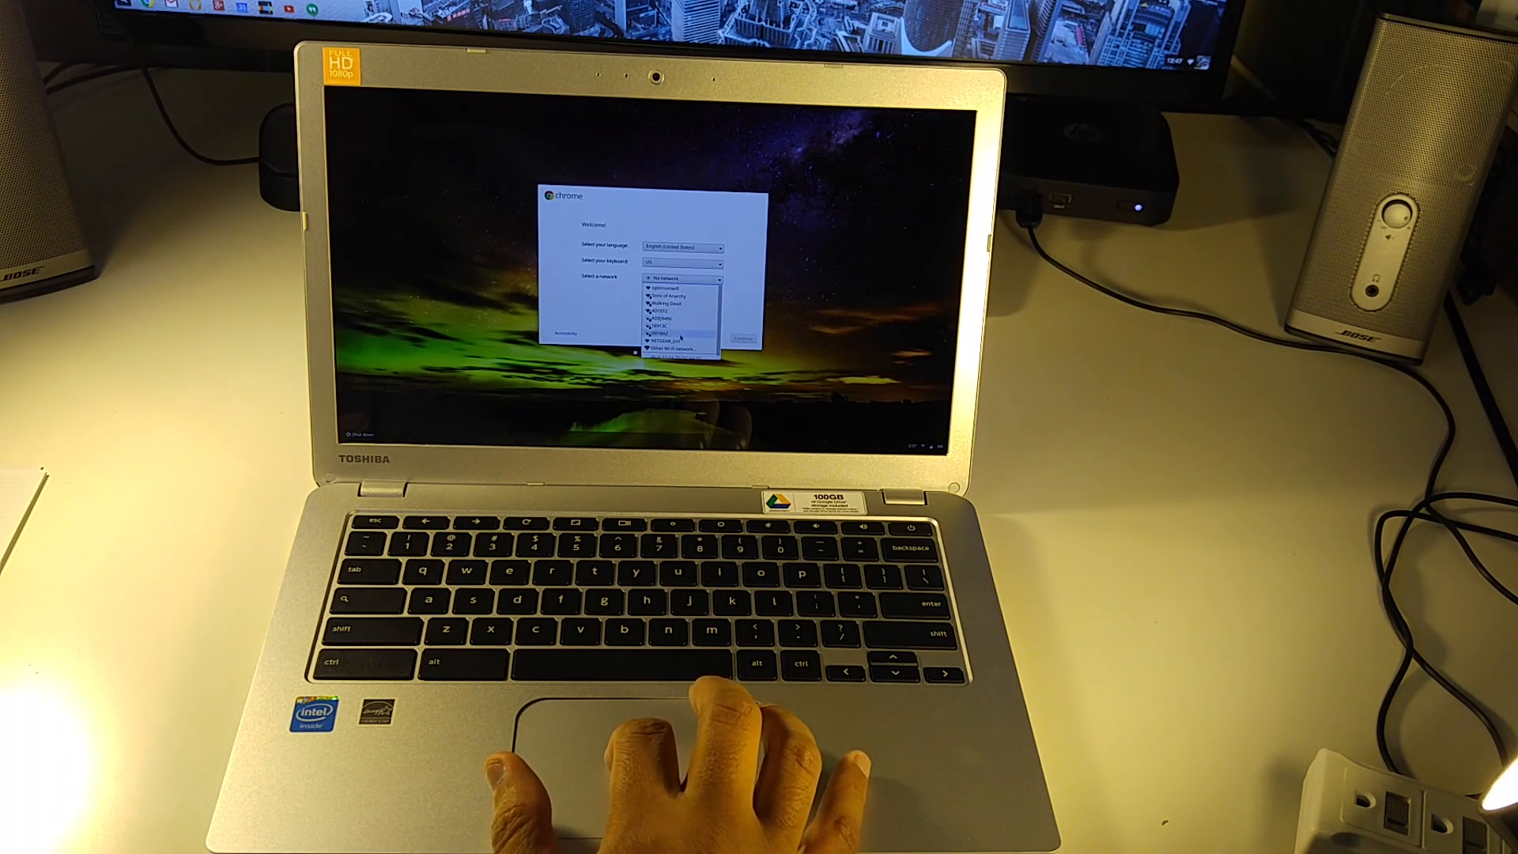
{"action": "left_click", "coordinate": [680, 342]}
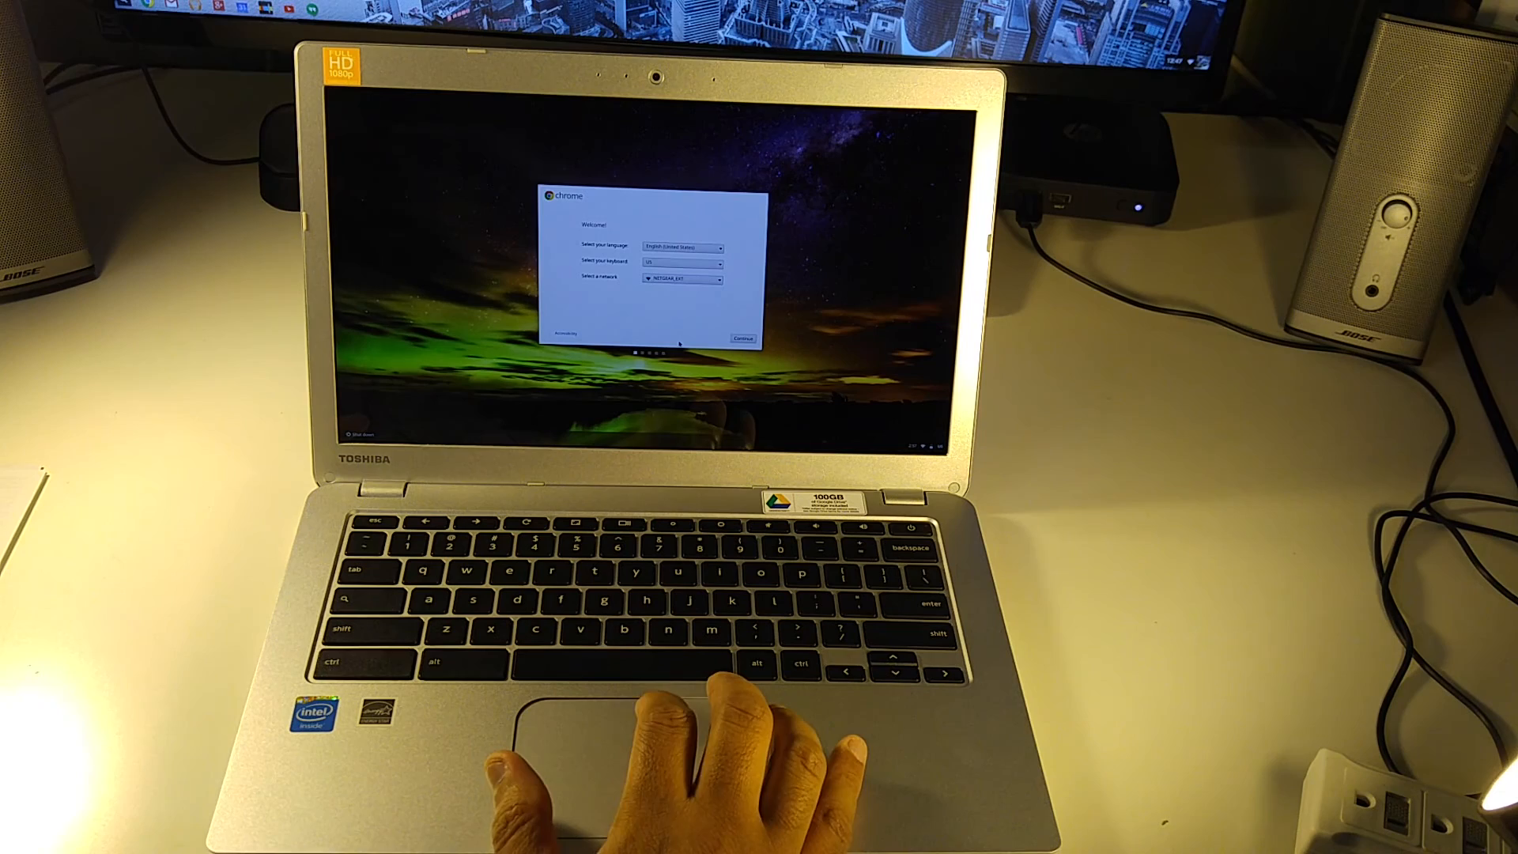
{"action": "left_click", "coordinate": [742, 339]}
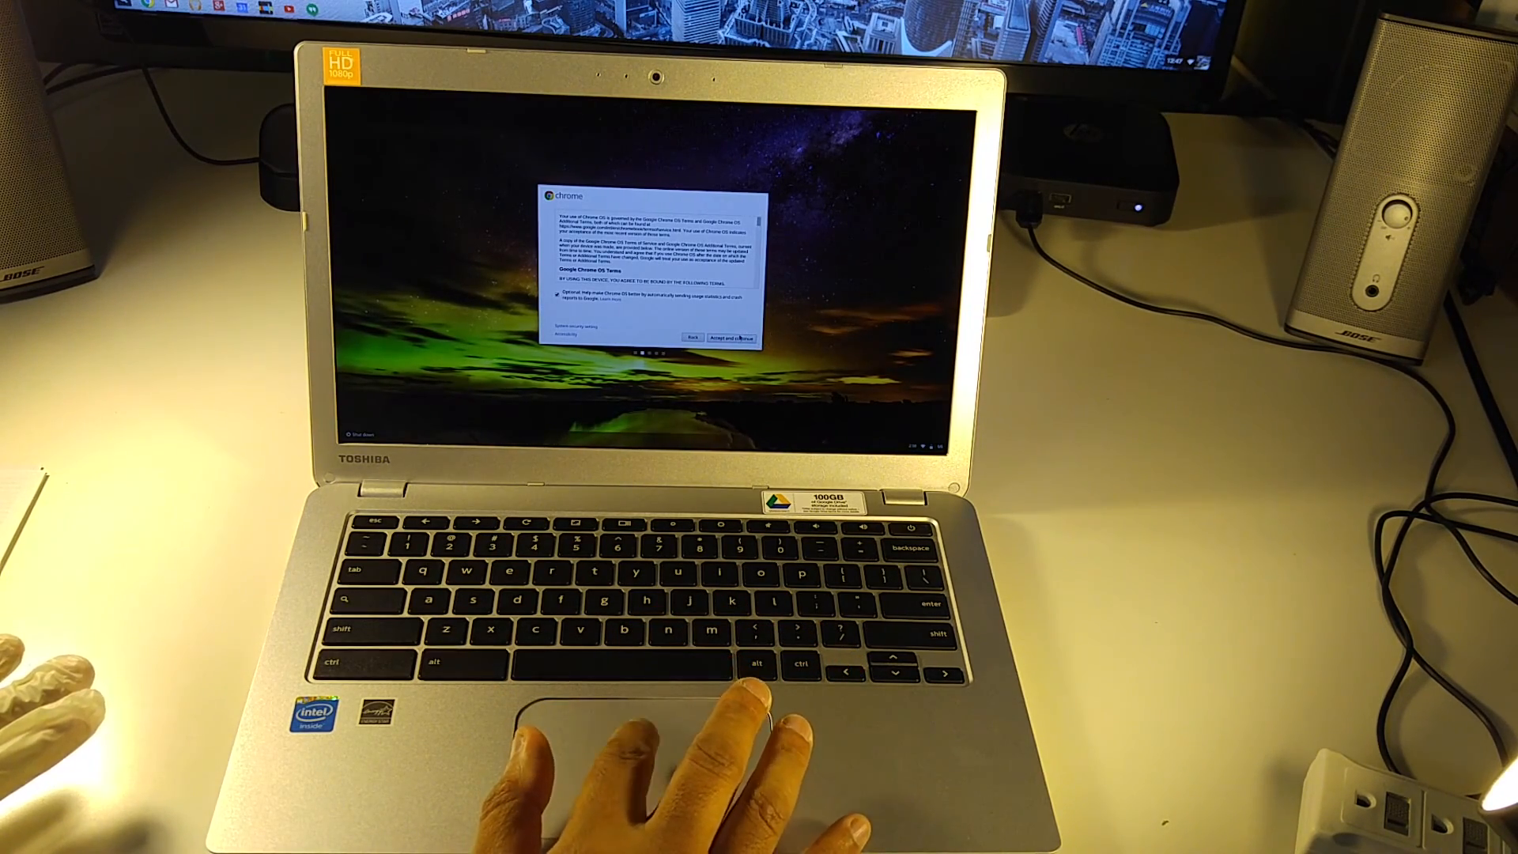
- Accept the Google Chrome OS Terms and continue to sign-in
{"action": "left_click", "coordinate": [733, 337]}
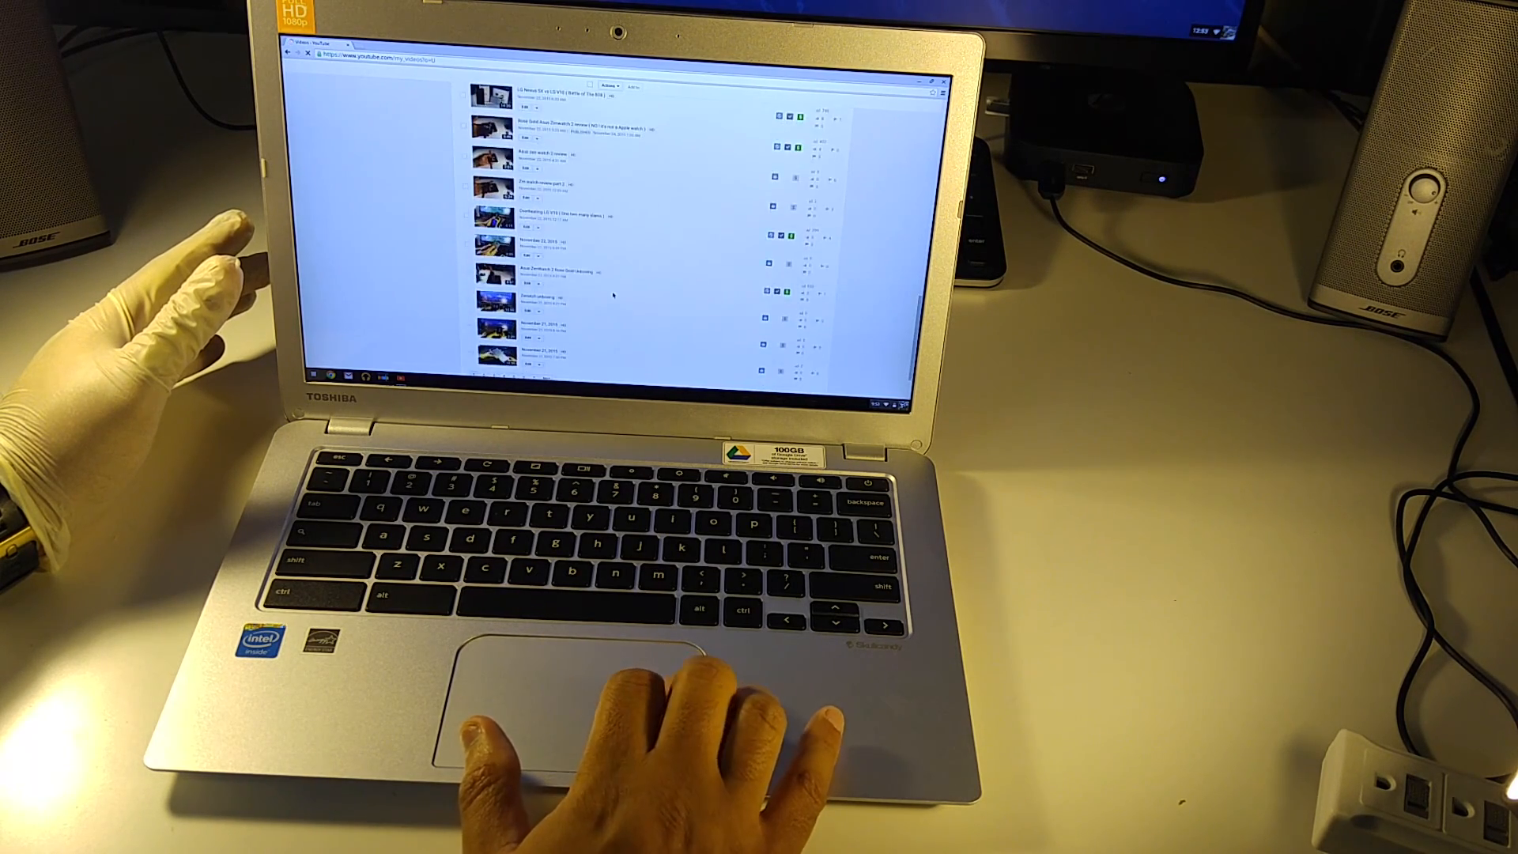
- Scroll the Video Manager to the LG V10 4K hover board demo and play it full screen
{"action": "scroll", "scroll_direction": "down", "scroll_amount": 3}
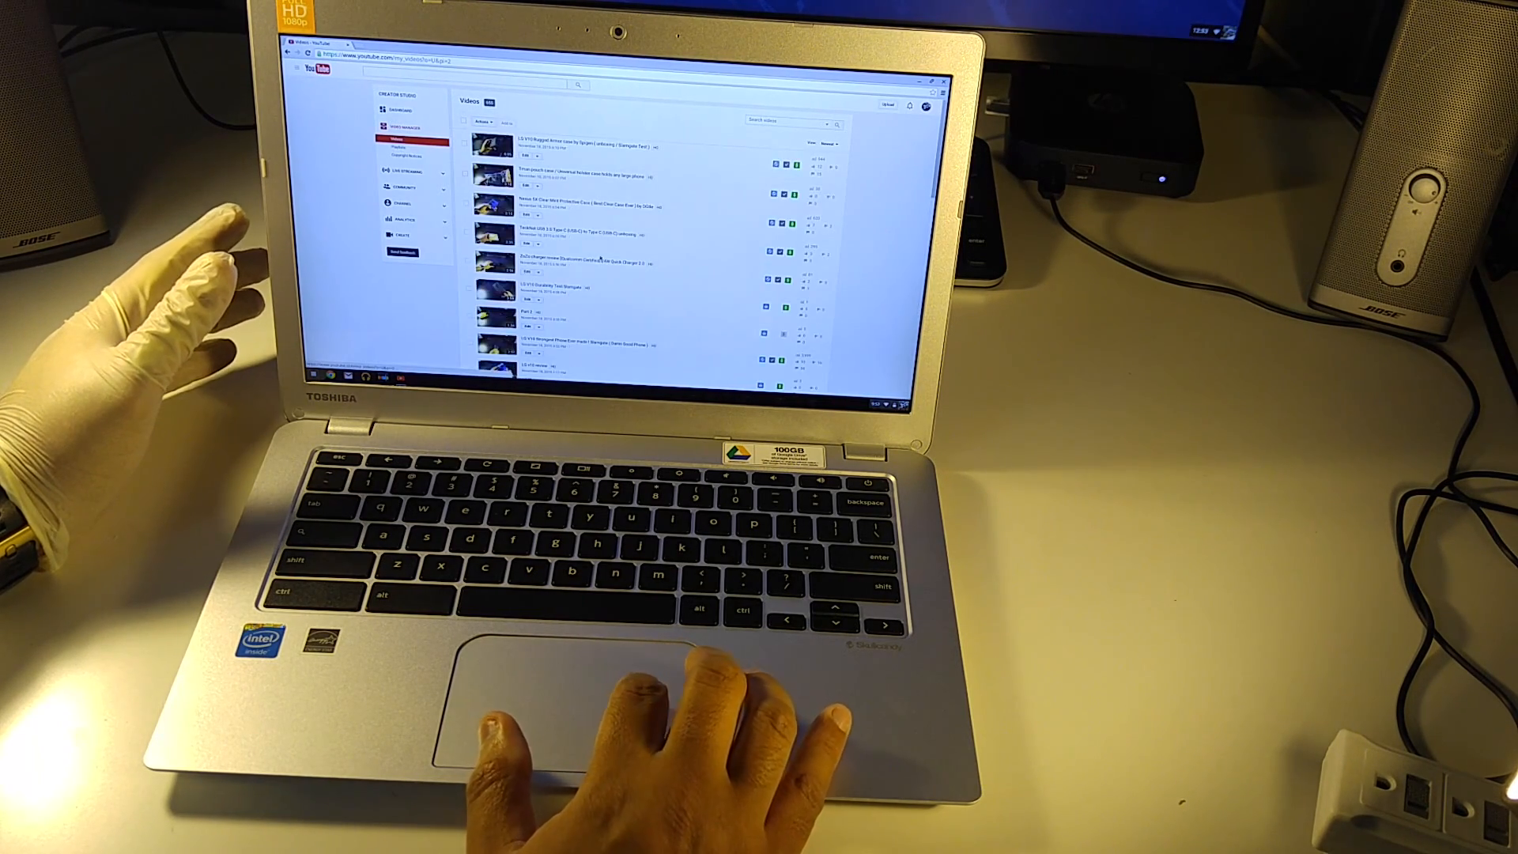
{"action": "scroll", "scroll_direction": "down", "scroll_amount": 3}
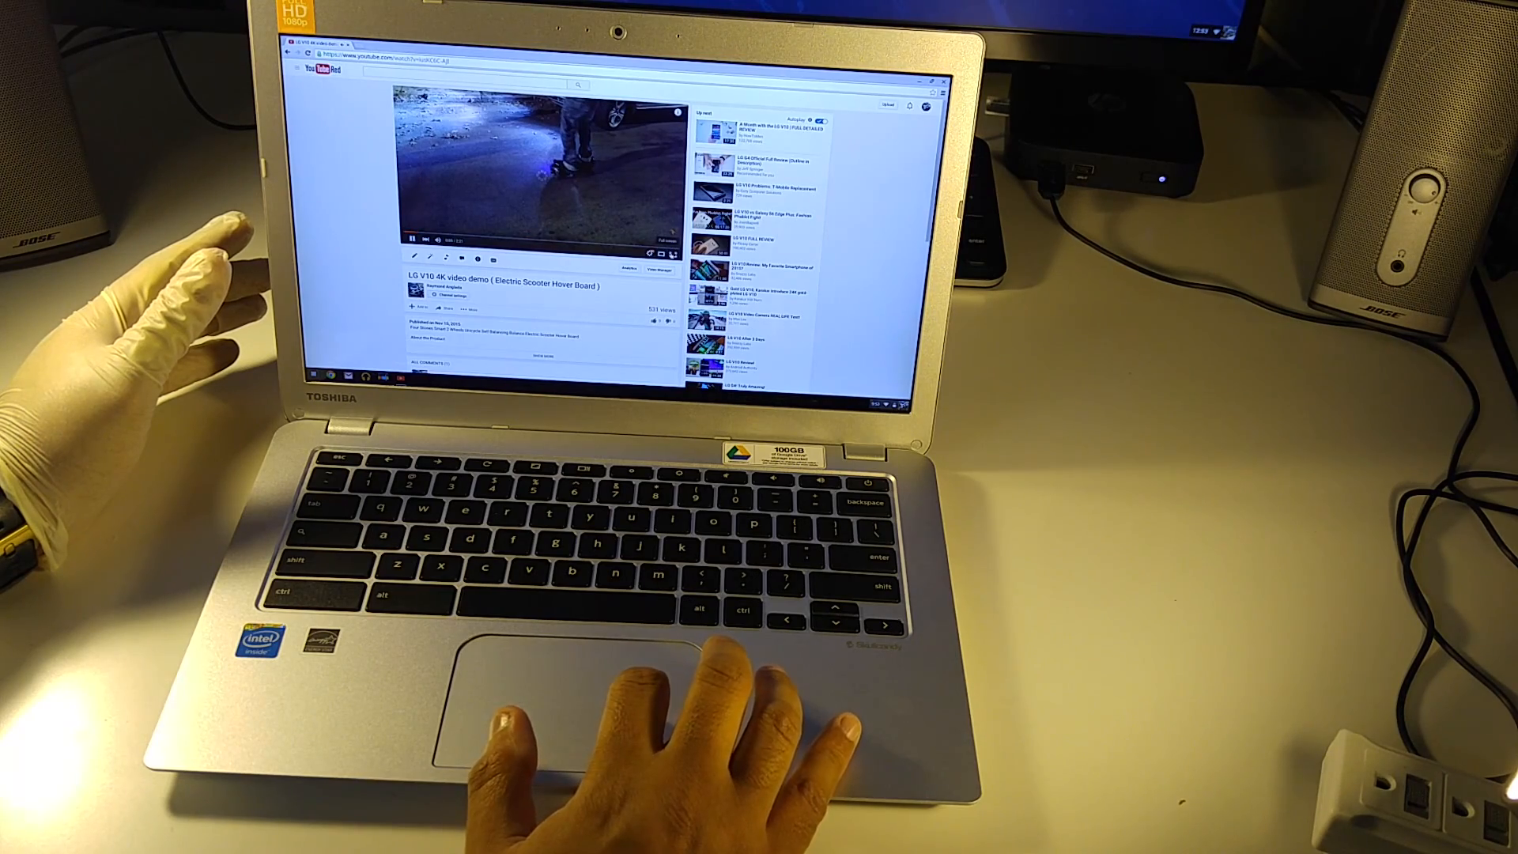
{"action": "left_click", "coordinate": [662, 239]}
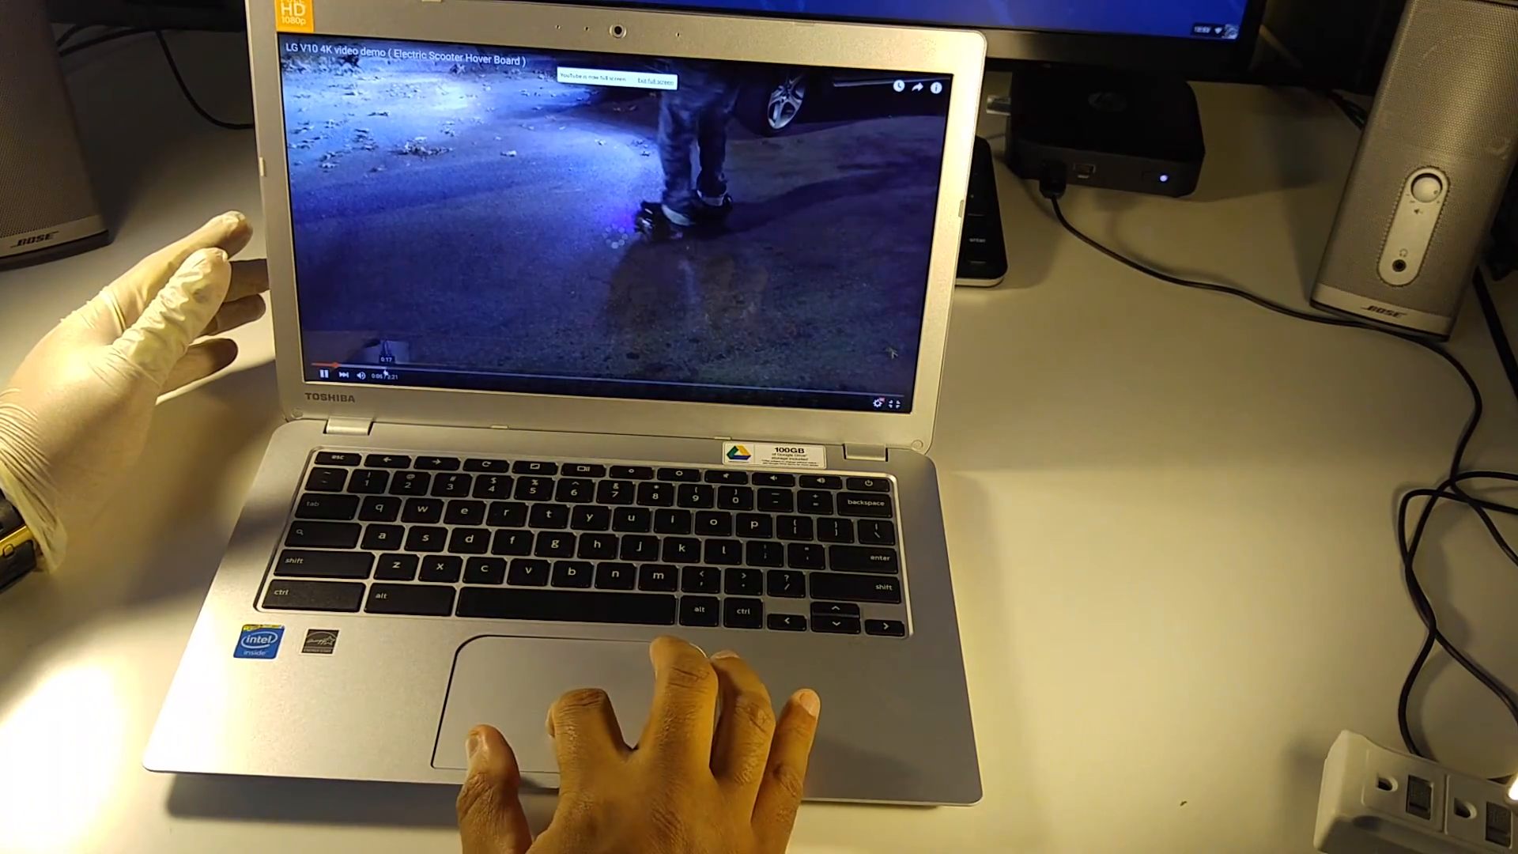